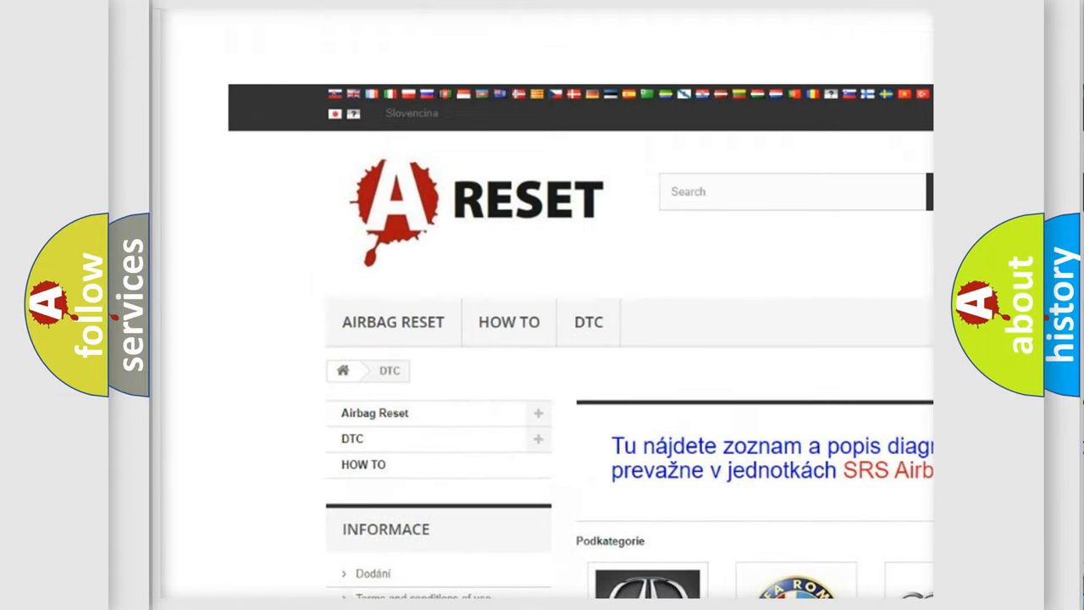
# Step: Scroll the DTC brand grid down until the Chrysler DTC logo is visible
pyautogui.scroll(-3)
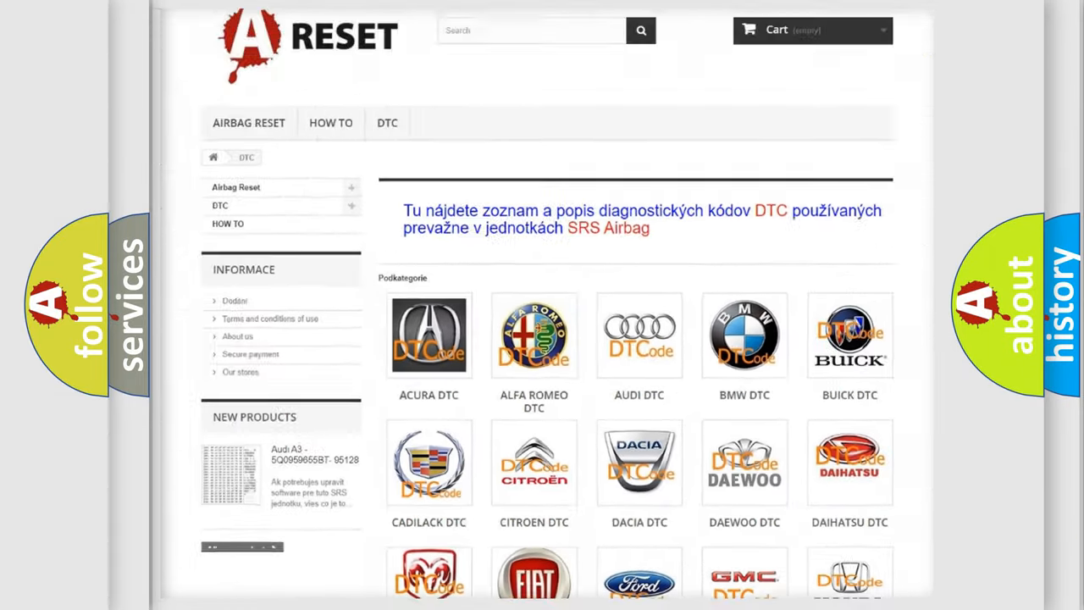
pyautogui.scroll(-3)
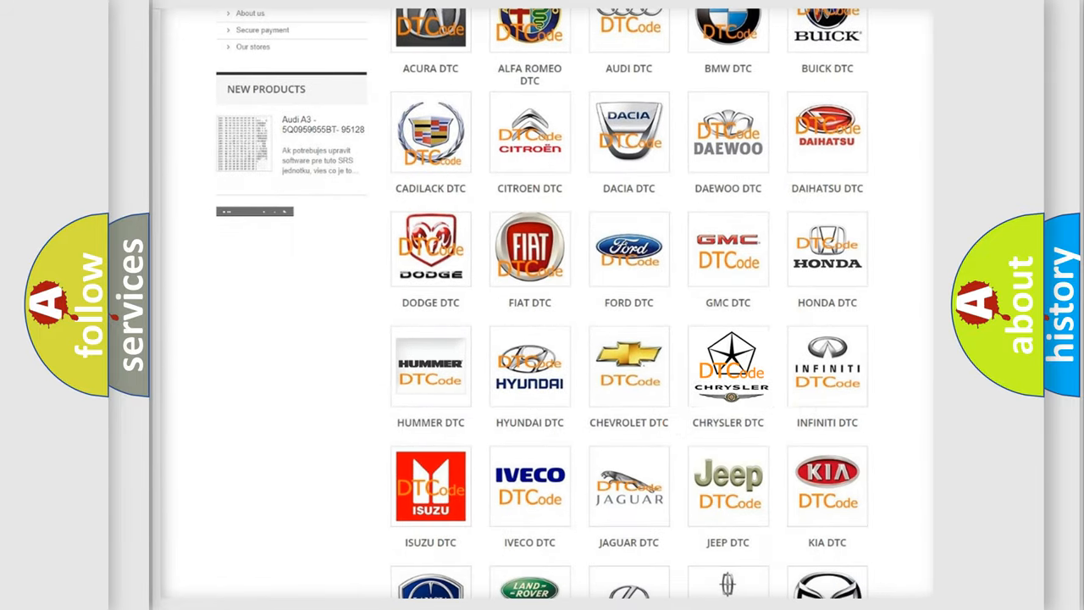
# Step: Enter the Chrysler DTC subcategory and skim its B-series code list, returning to the top
pyautogui.click(728, 366)
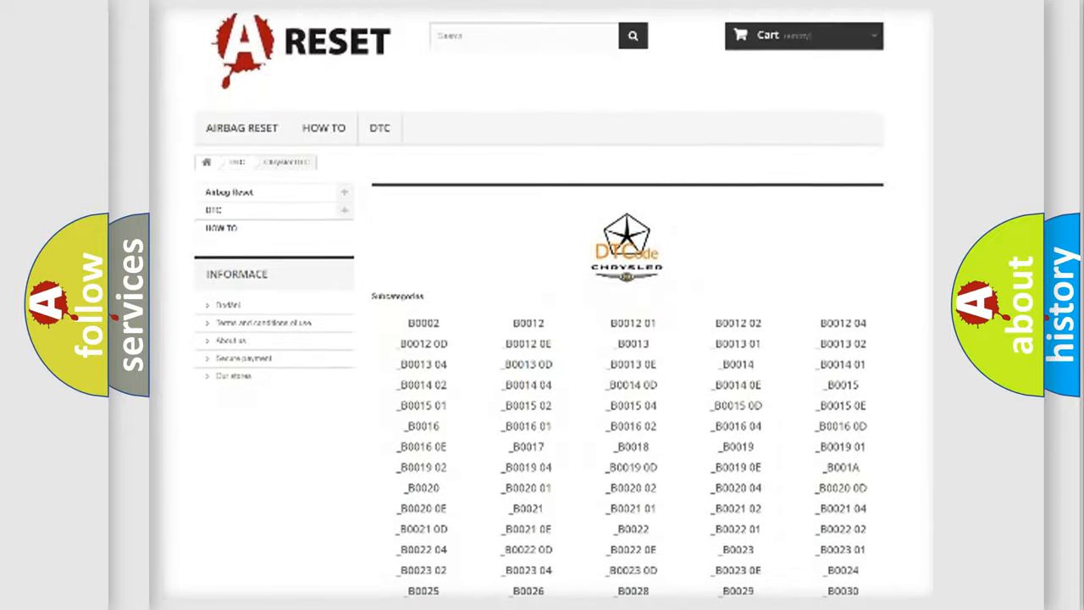
pyautogui.scroll(-3)
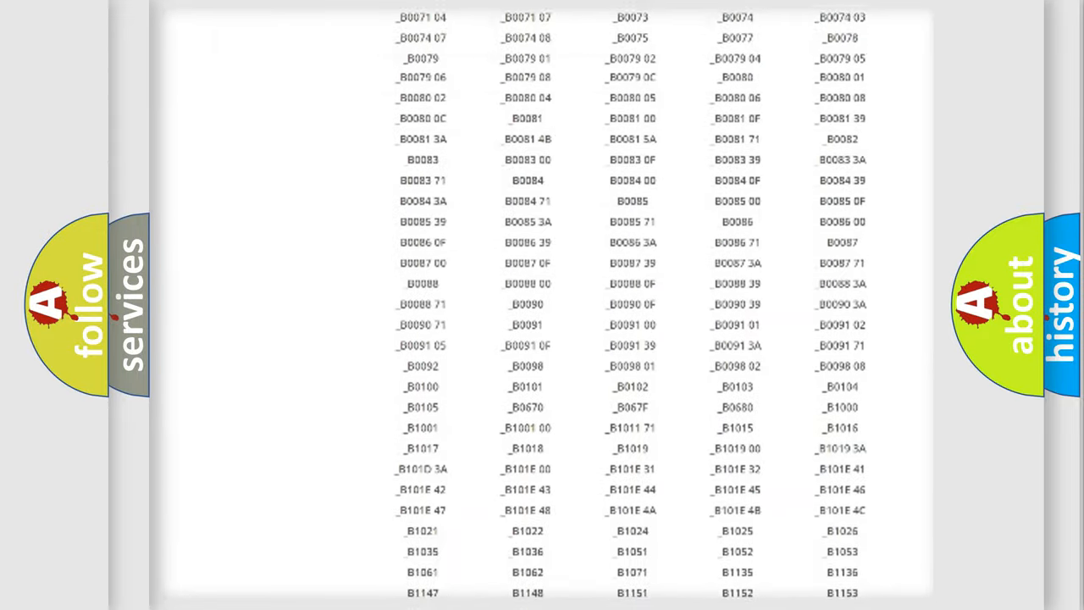
pyautogui.scroll(3)
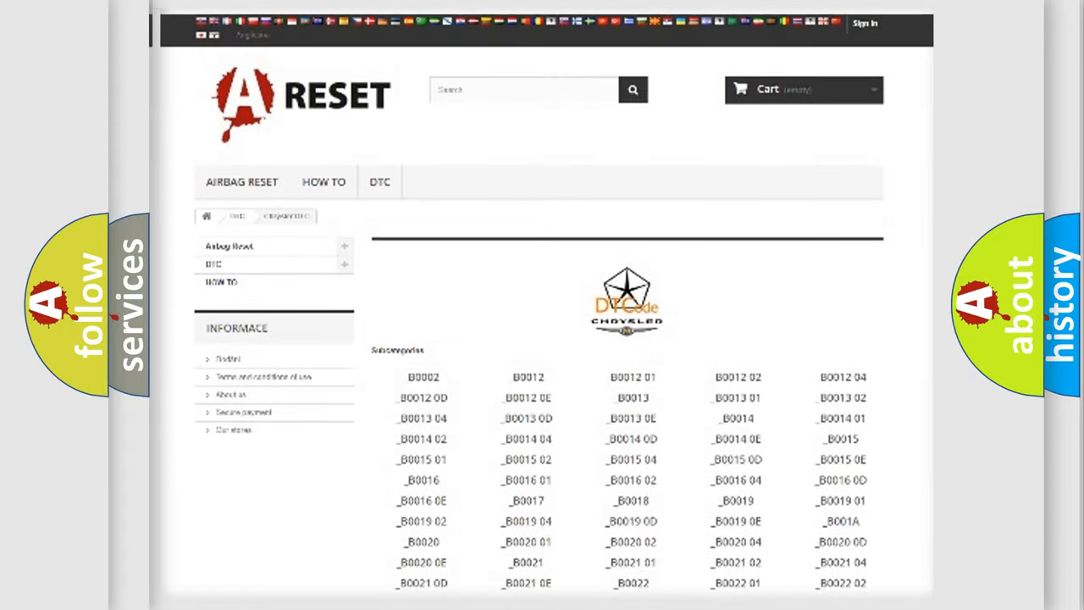